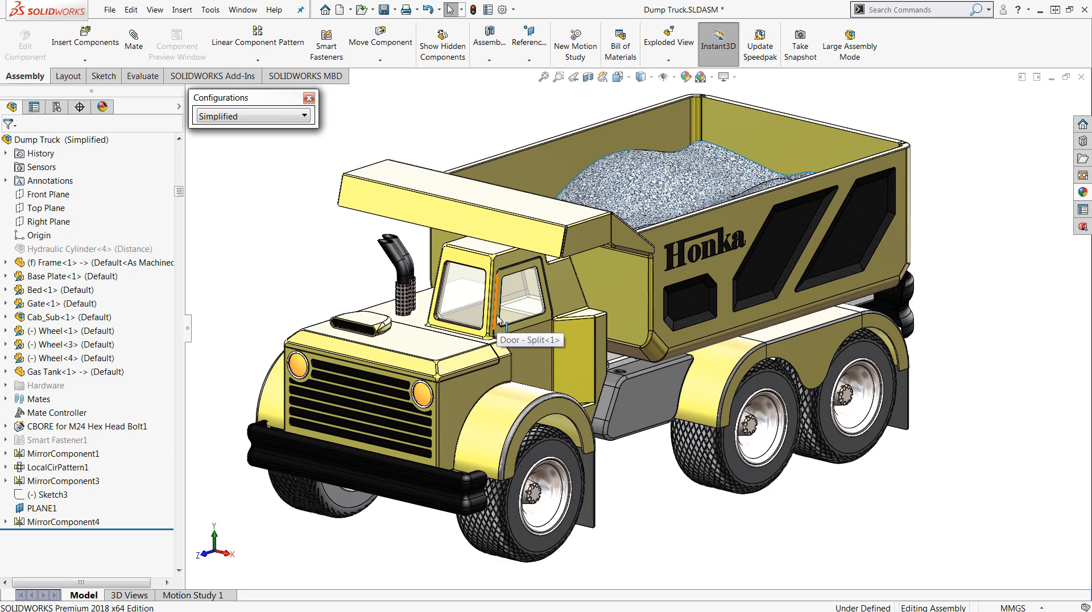
mouse_move(596, 370)
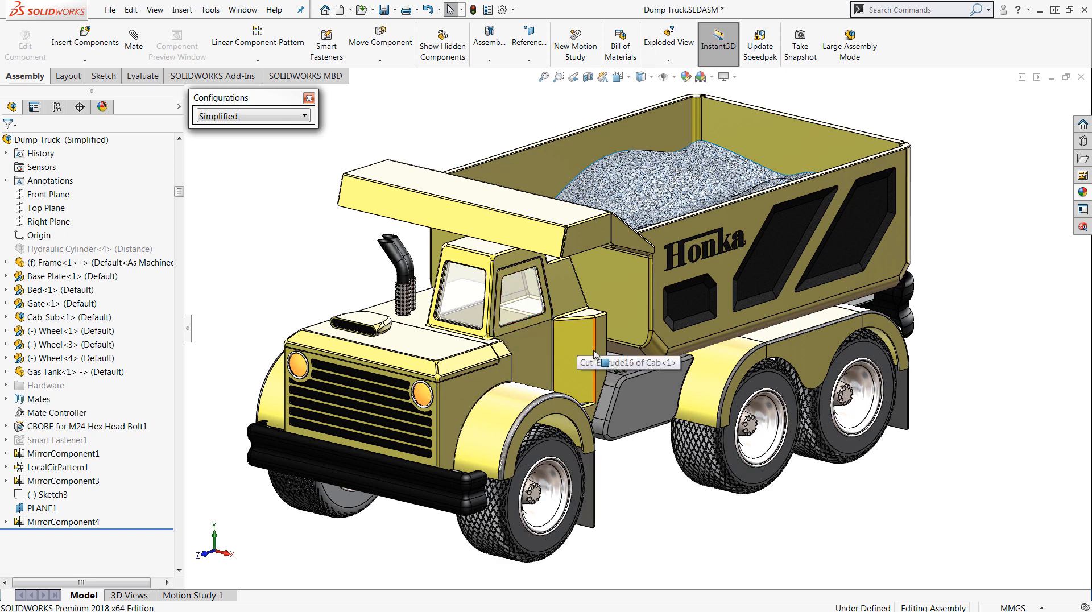
mouse_move(653, 471)
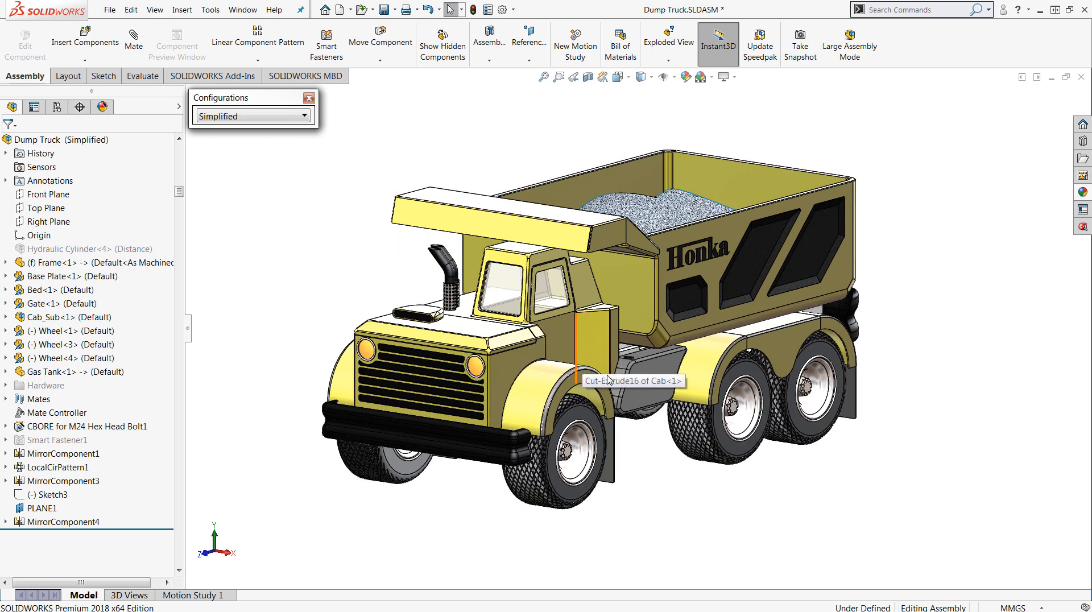
mouse_move(667, 504)
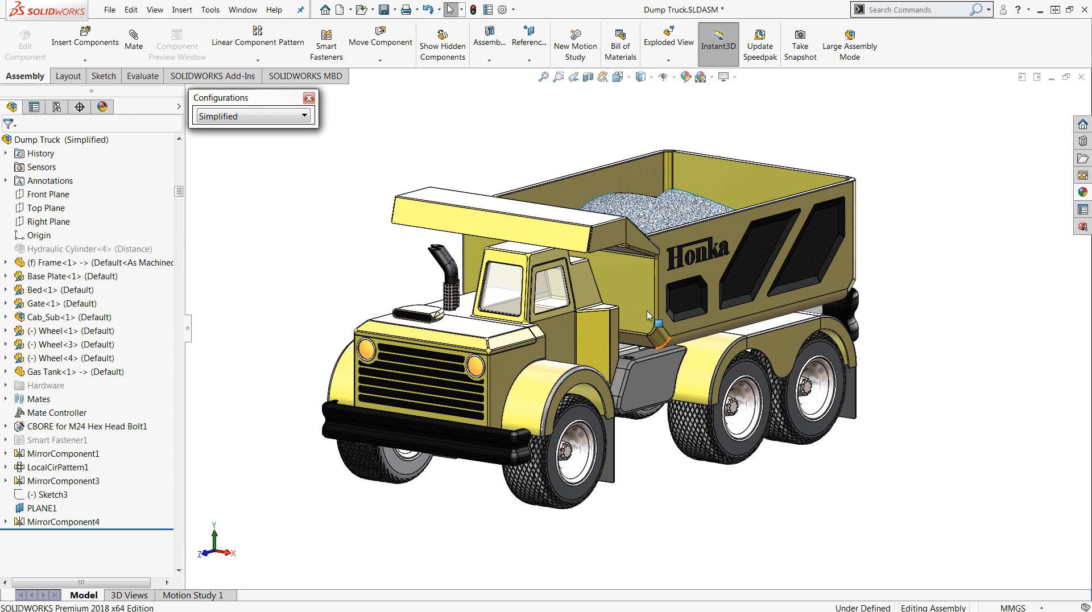
mouse_move(643, 314)
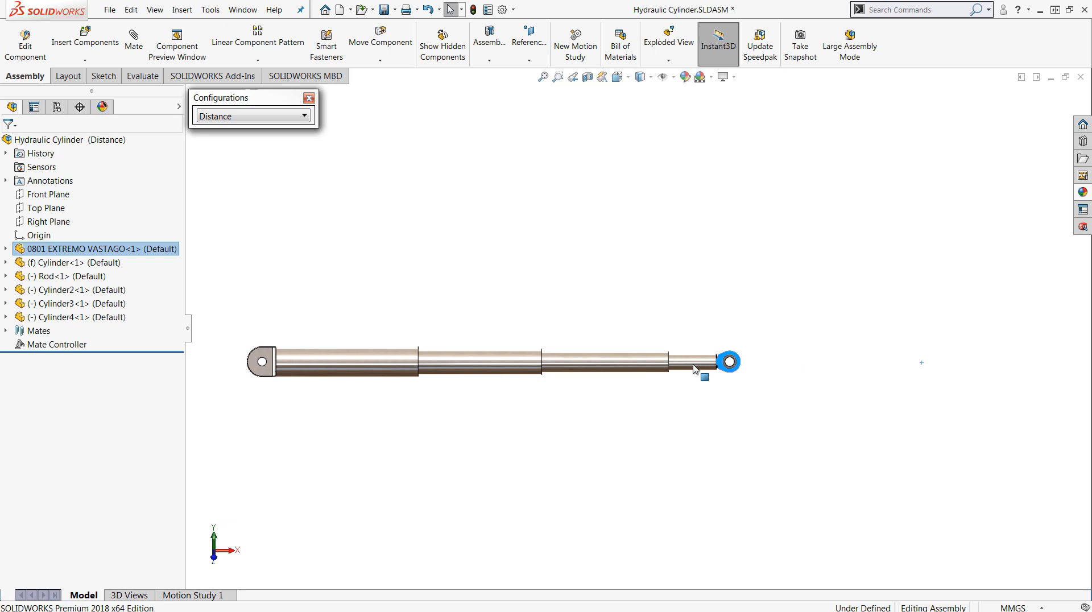
Drag the cylinder rod in and back out to check its travel, then return to Dump Truck.SLDASM
left_click_drag(724, 362, 414, 352)
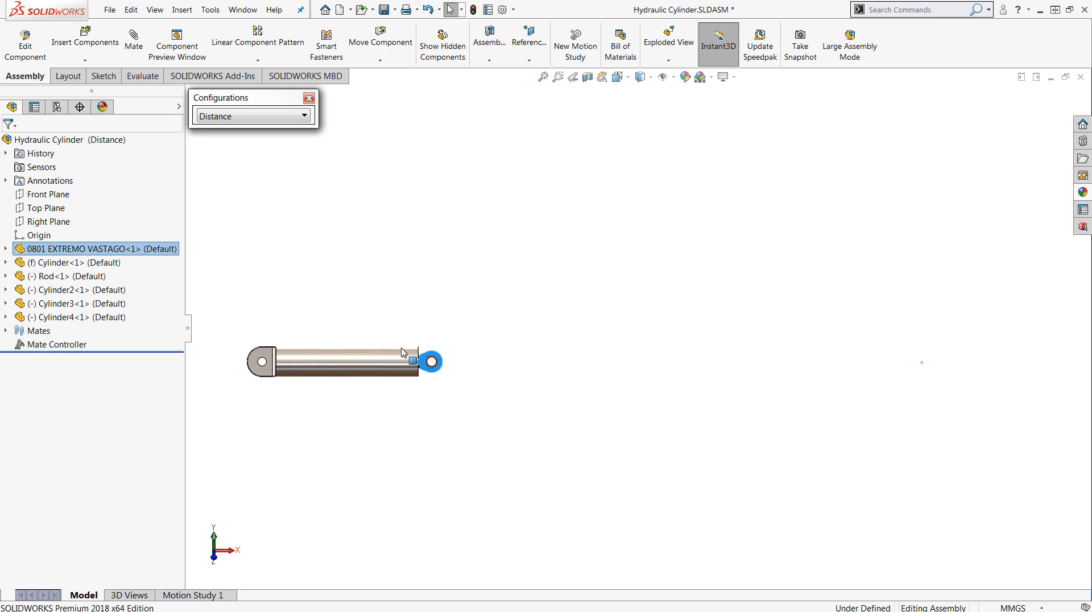
left_click_drag(414, 360, 928, 360)
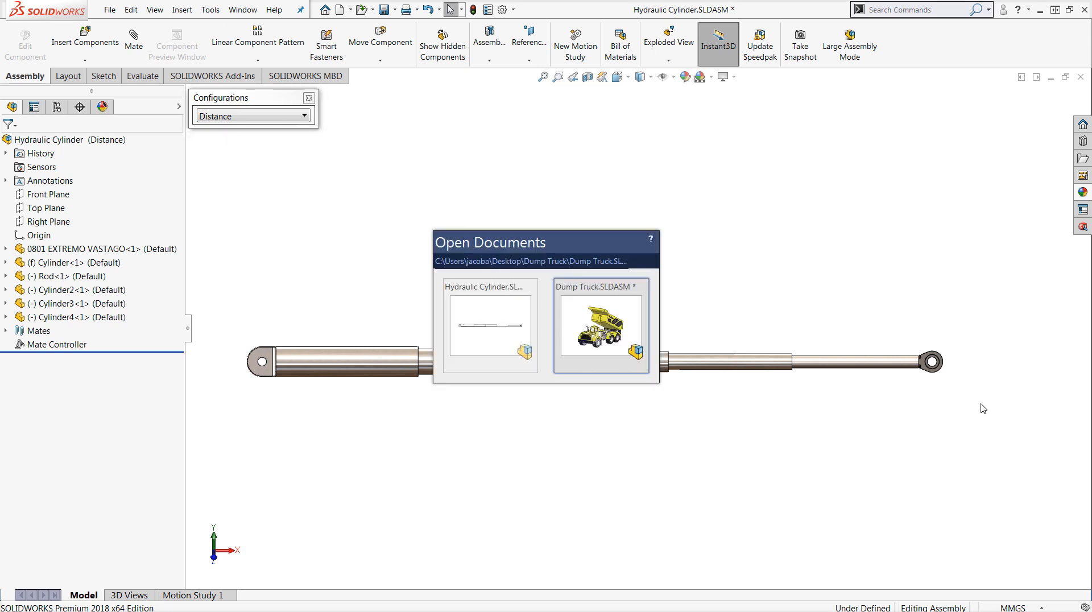
left_click(598, 330)
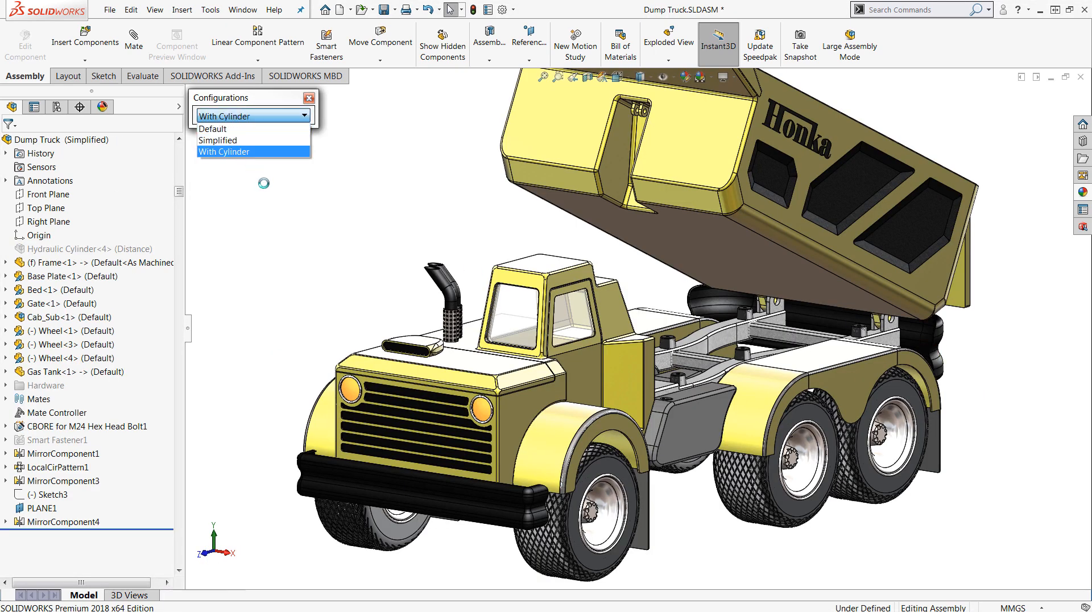
Activate the With Cylinder configuration and try dragging the raised dump bed
left_click(223, 151)
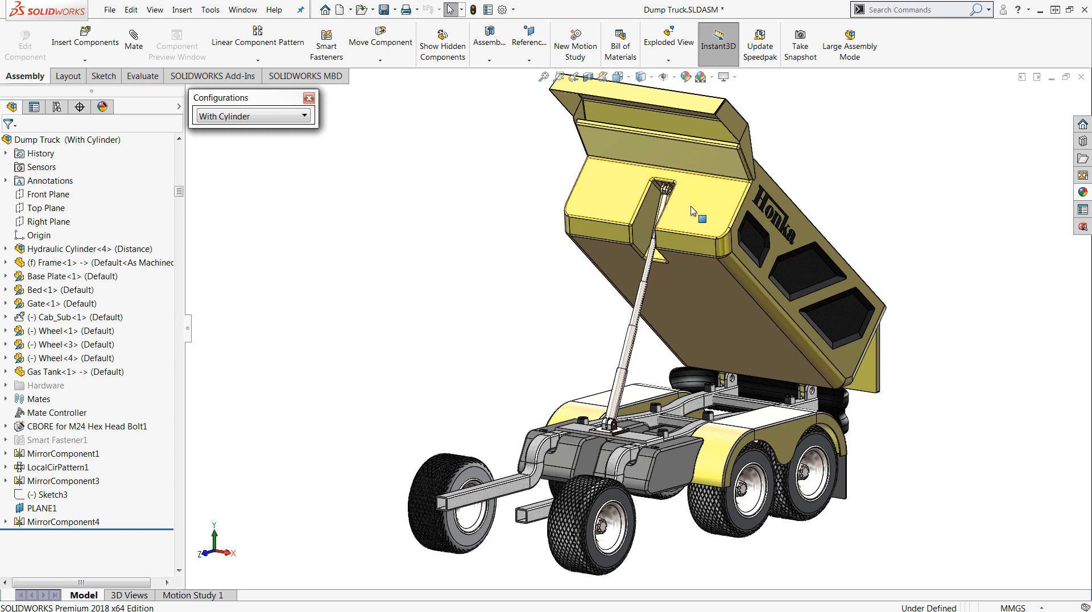
left_click(699, 217)
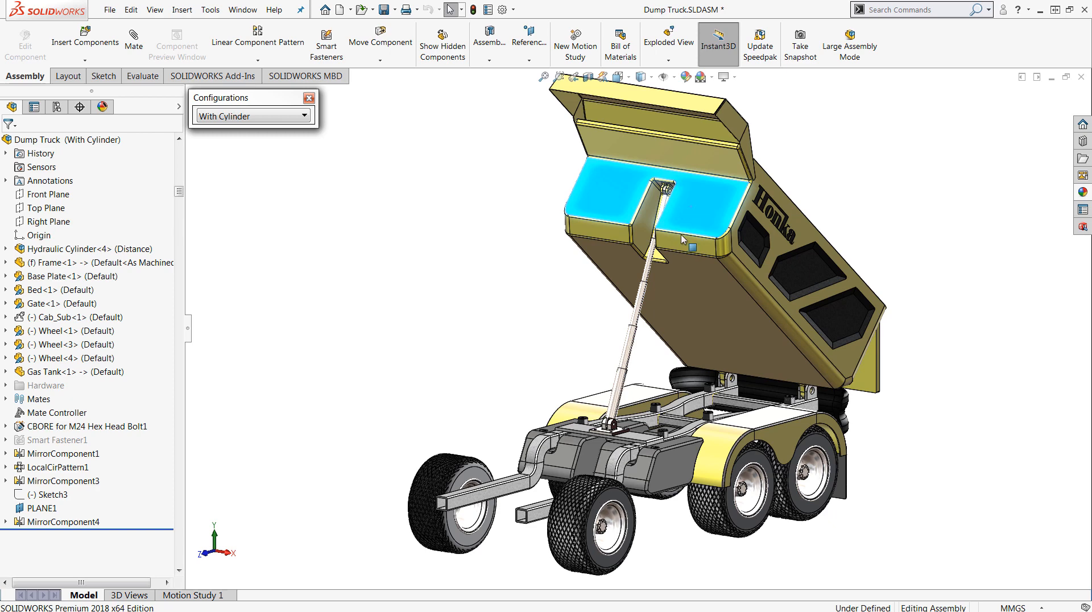
left_click(46, 289)
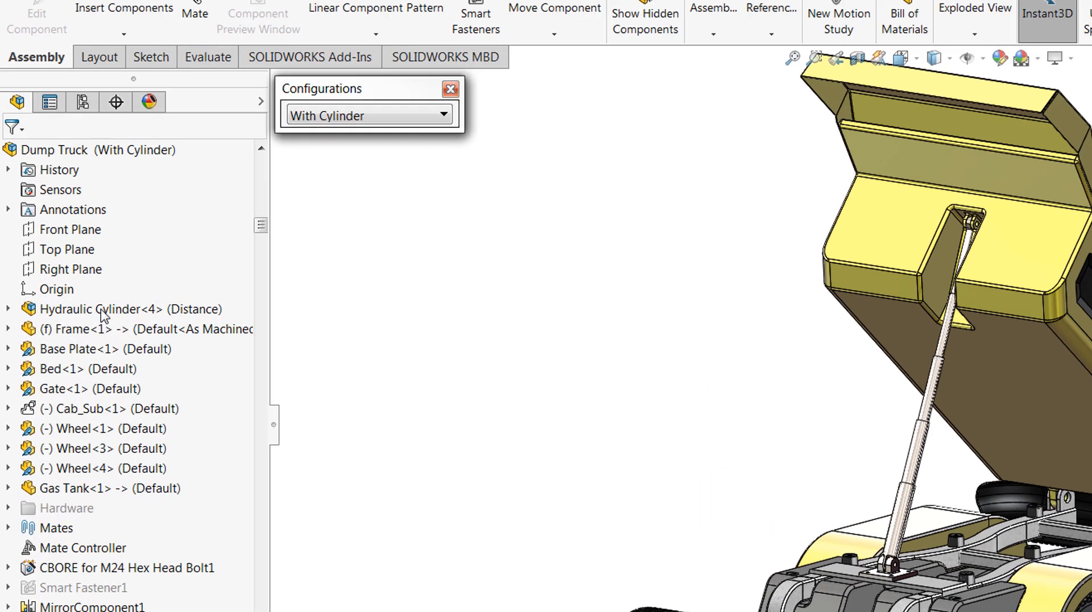
Set the Hydraulic Cylinder's component properties to Solve as Flexible and confirm
right_click(100, 309)
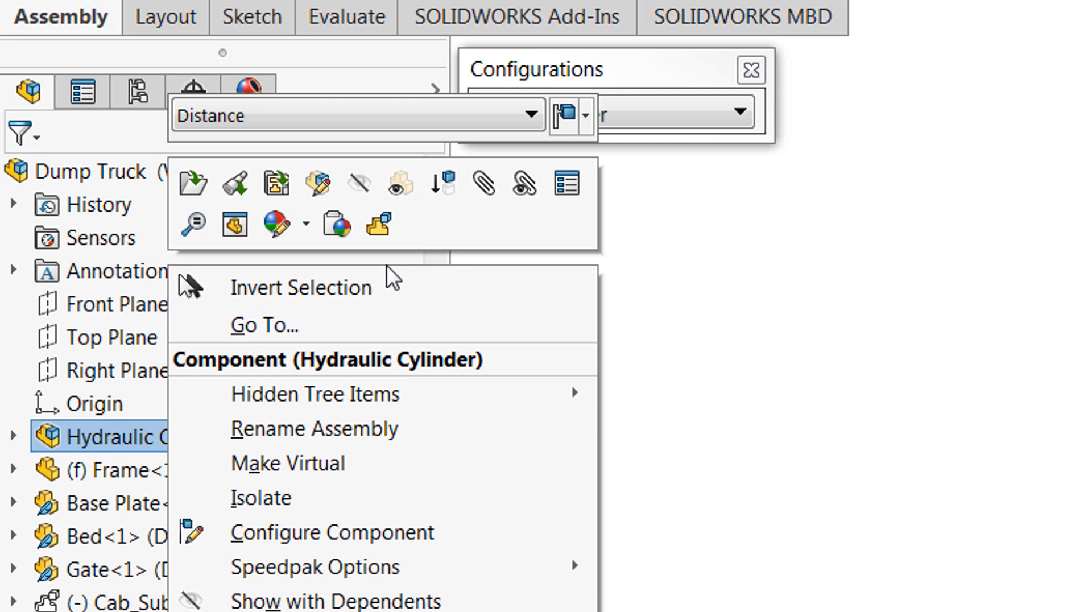
mouse_move(377, 225)
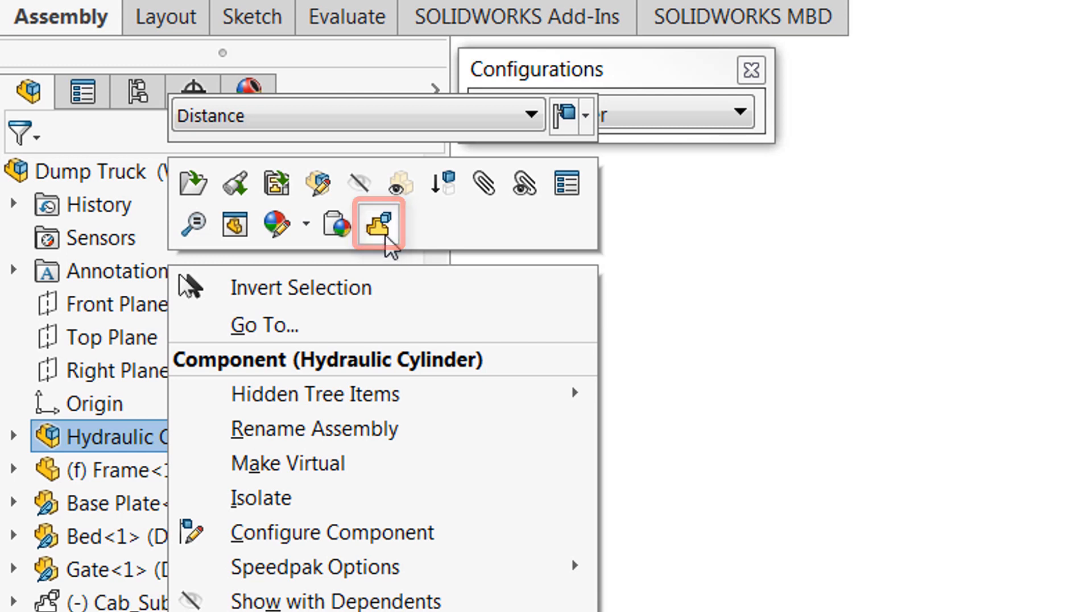
mouse_move(567, 183)
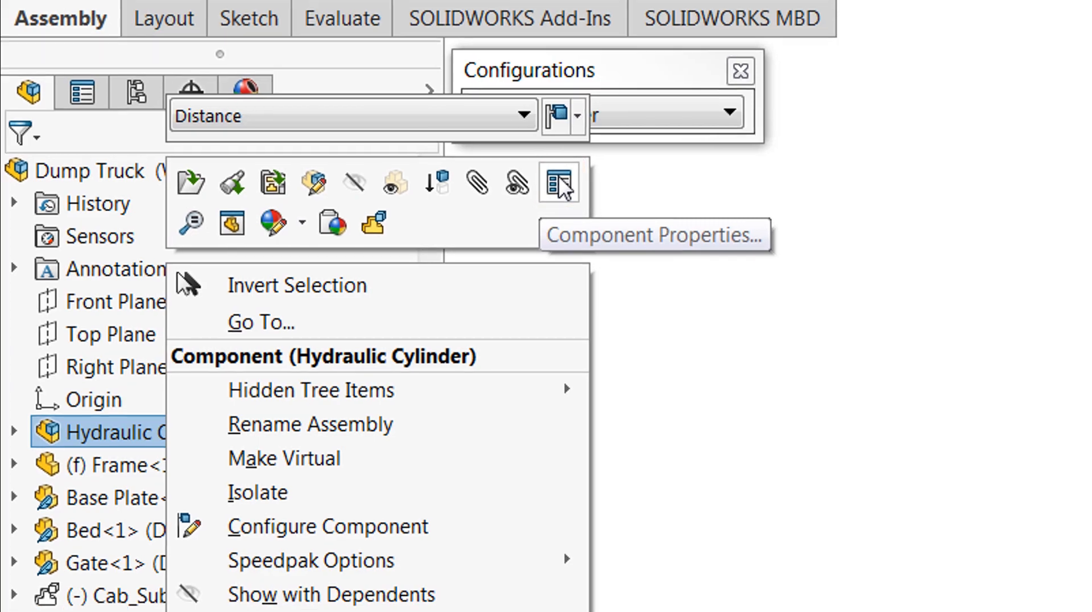
left_click(559, 183)
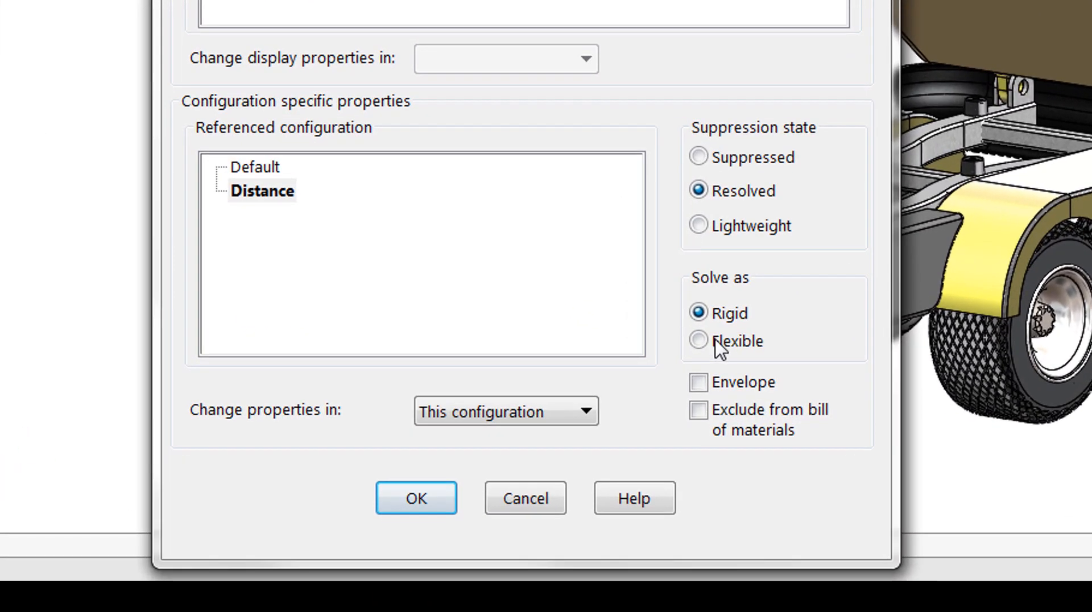
left_click(699, 340)
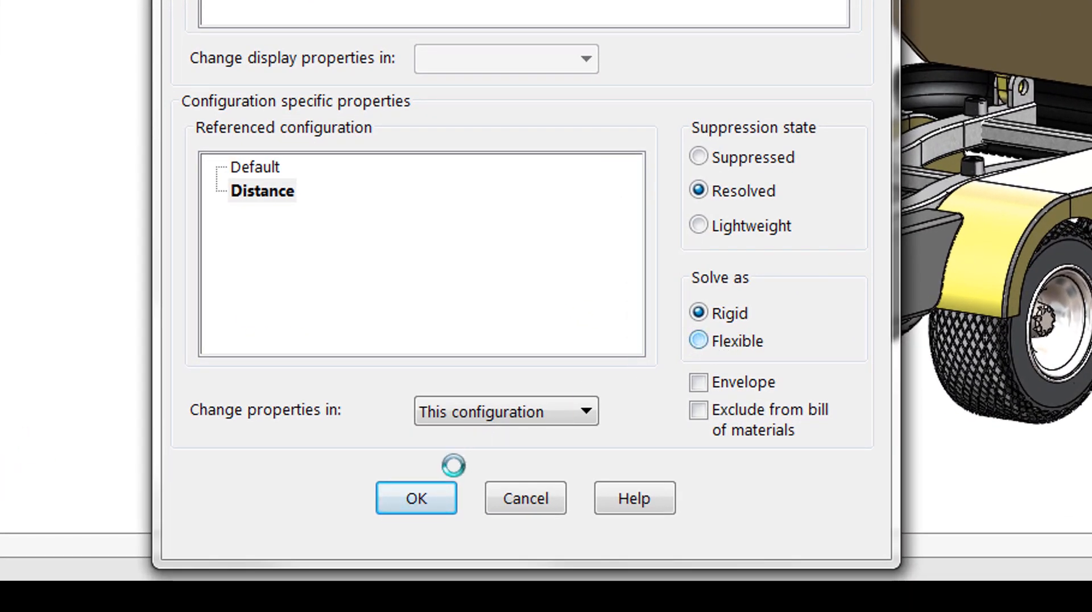
left_click(416, 498)
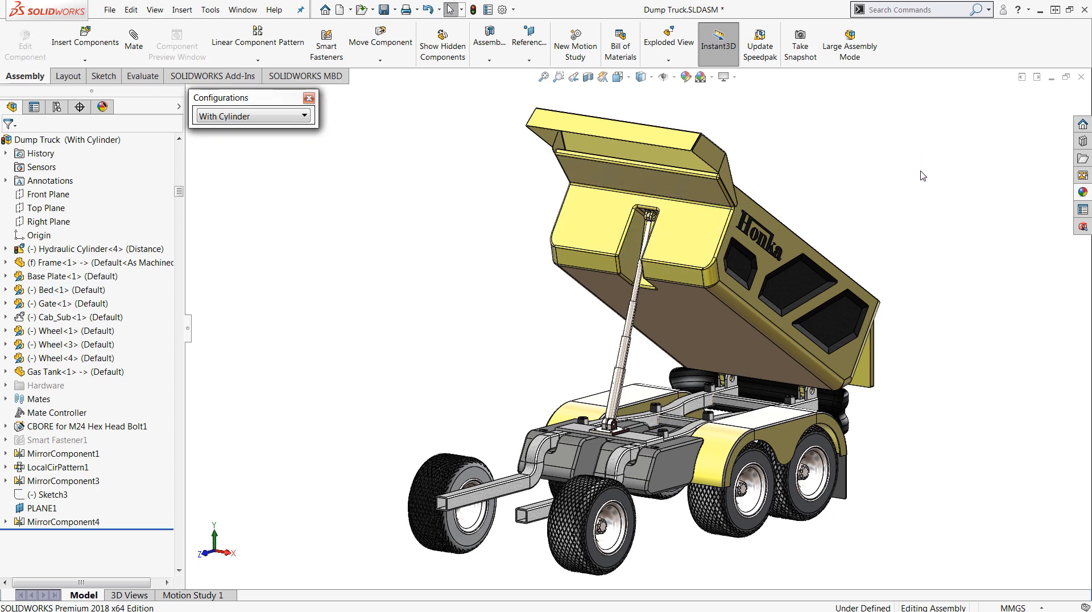
mouse_move(928, 238)
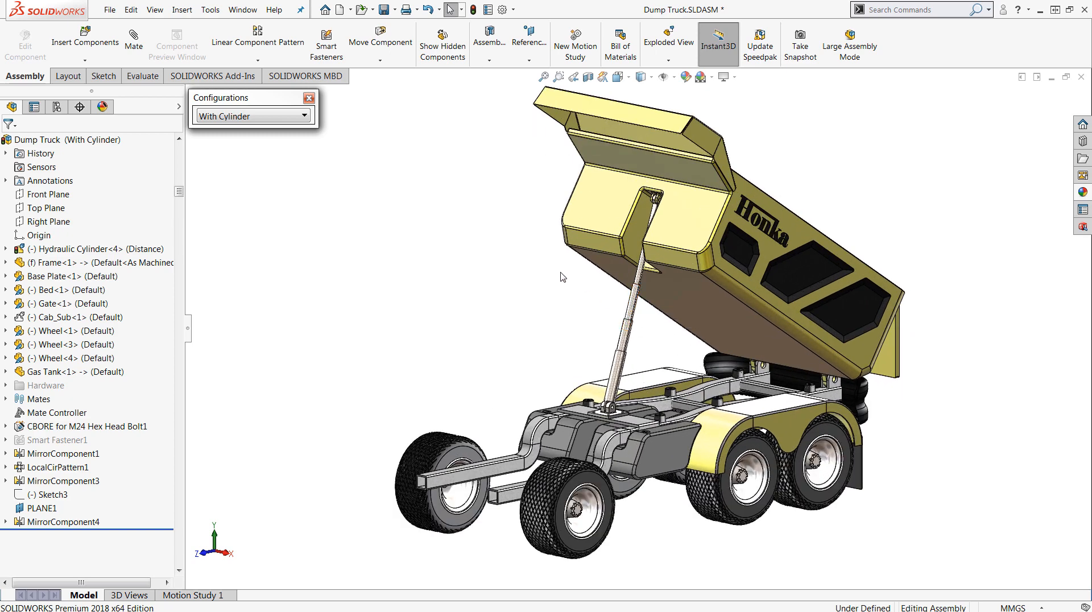
mouse_move(186, 279)
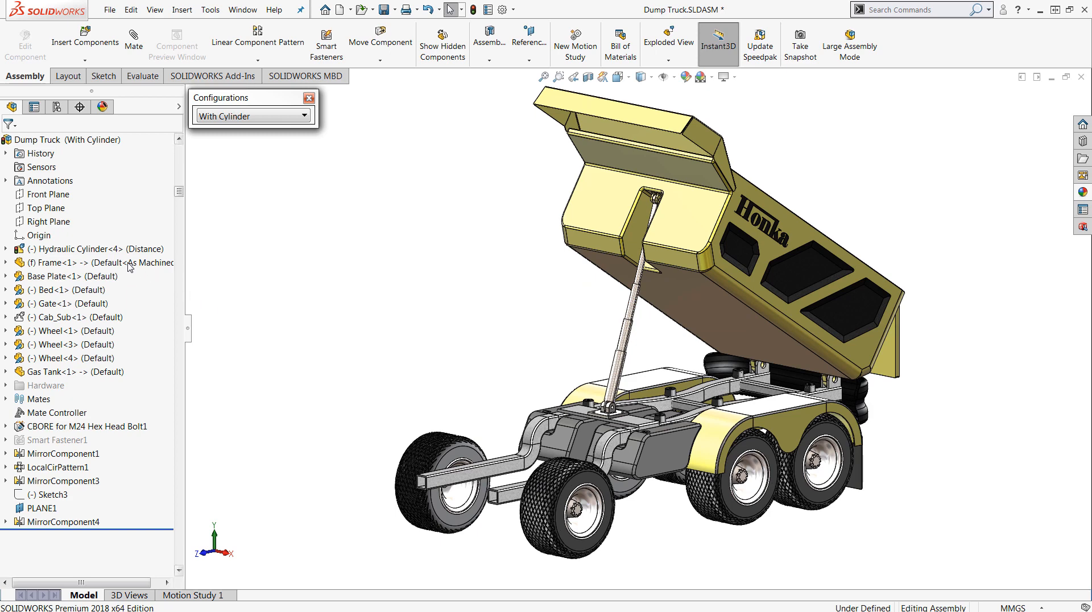
Bring up the component actions for Cab_Sub in the FeatureManager tree
right_click(57, 316)
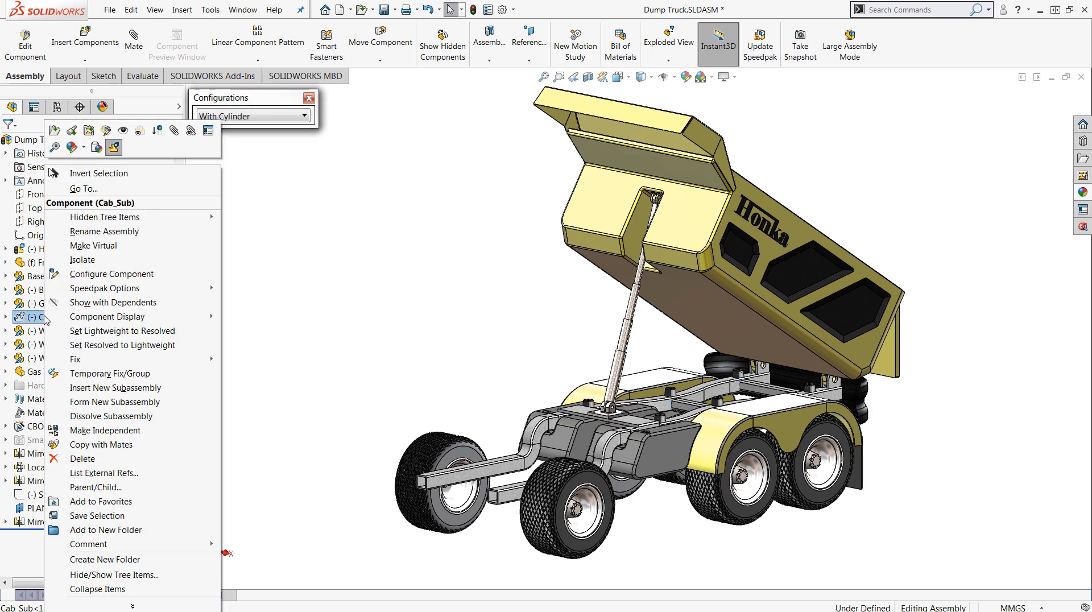